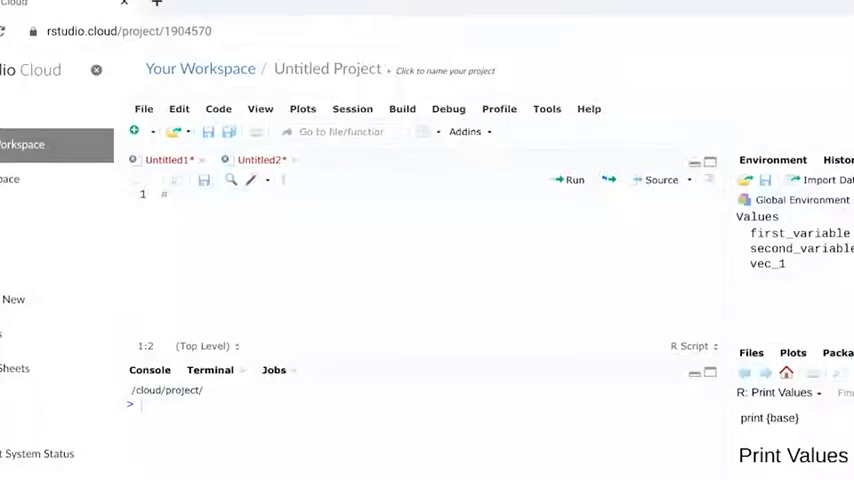
{"action": "type", "text": "our"}
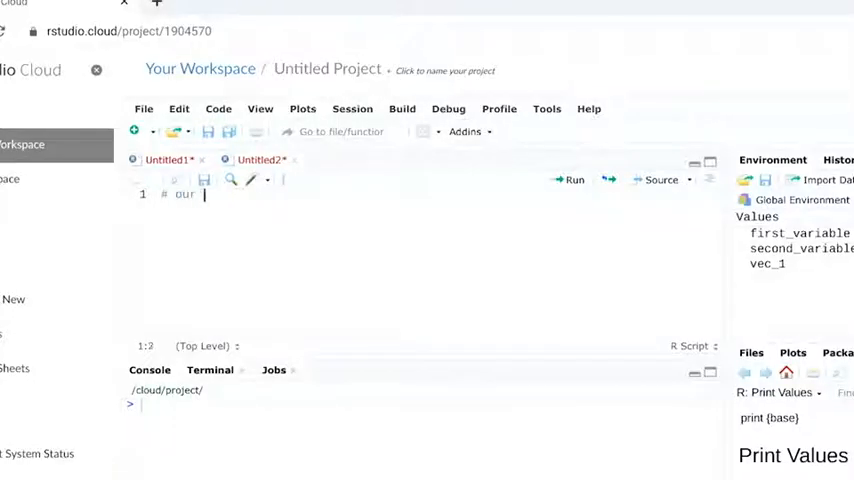
{"action": "type", "text": "first calculations"}
{"action": "type", "text": "quarter_1_sa"}
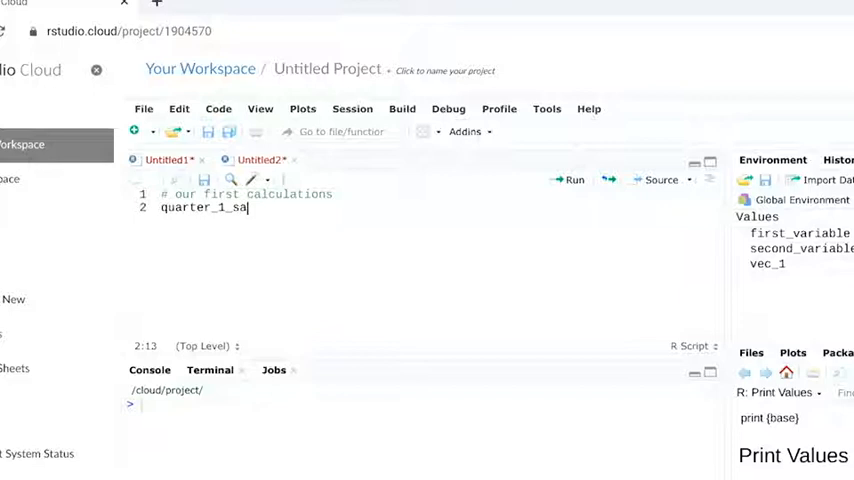
{"action": "type", "text": "les <- 35"}
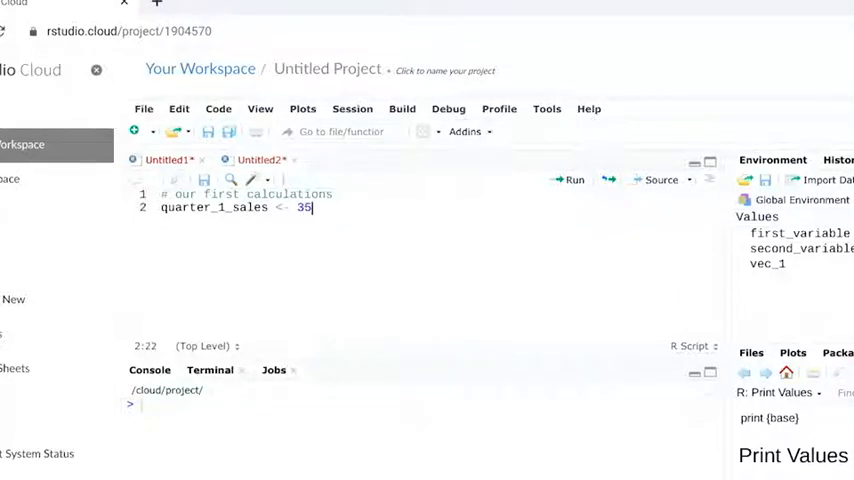
{"action": "type", "text": "657.98"}
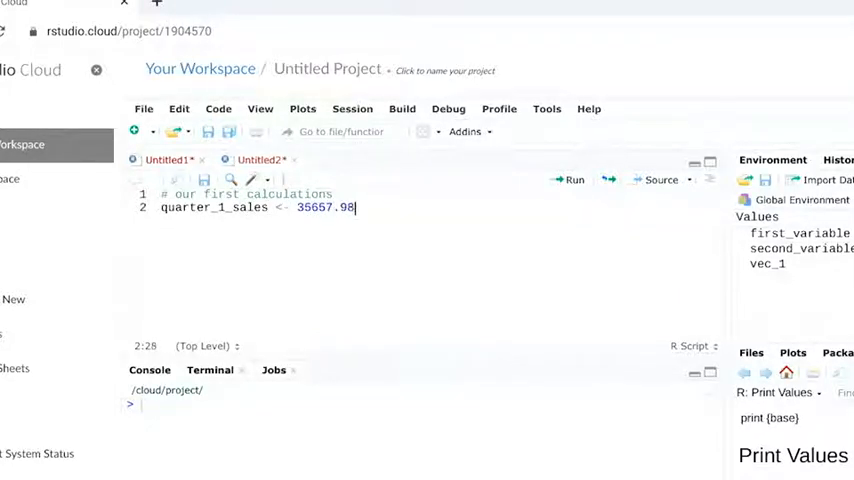
{"action": "type", "text": "quarter_2_sales <-"}
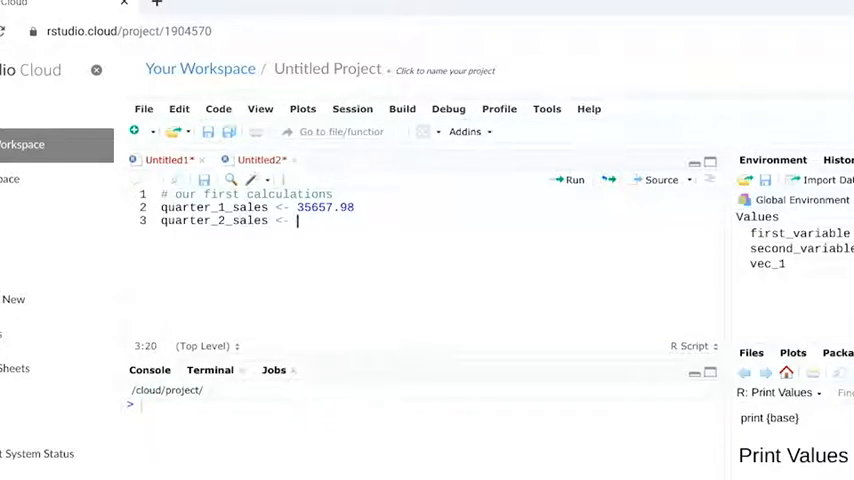
{"action": "type", "text": "43810.55"}
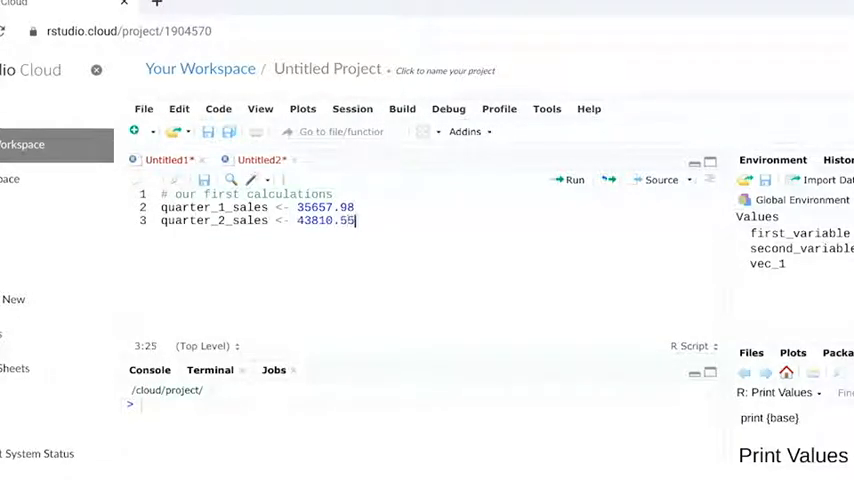